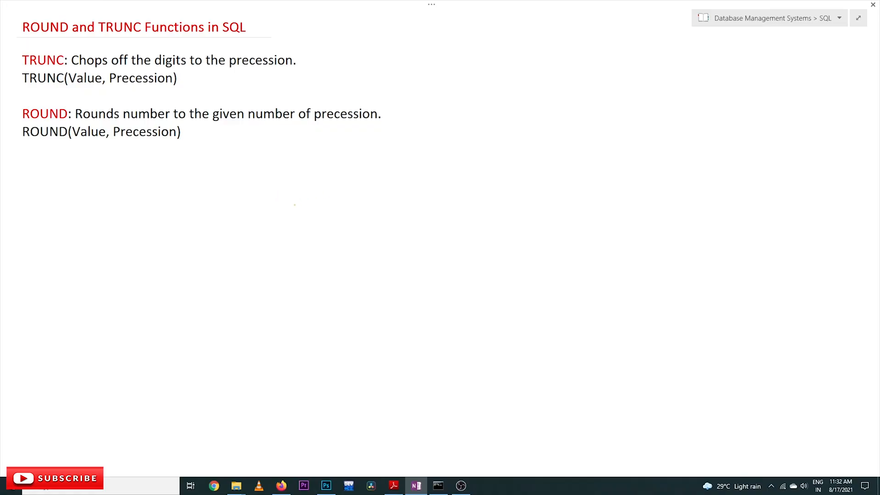
Begin a handwritten green example number 10 beside the ROUND and TRUNC notes.
{"action": "key", "text": "ctrl"}
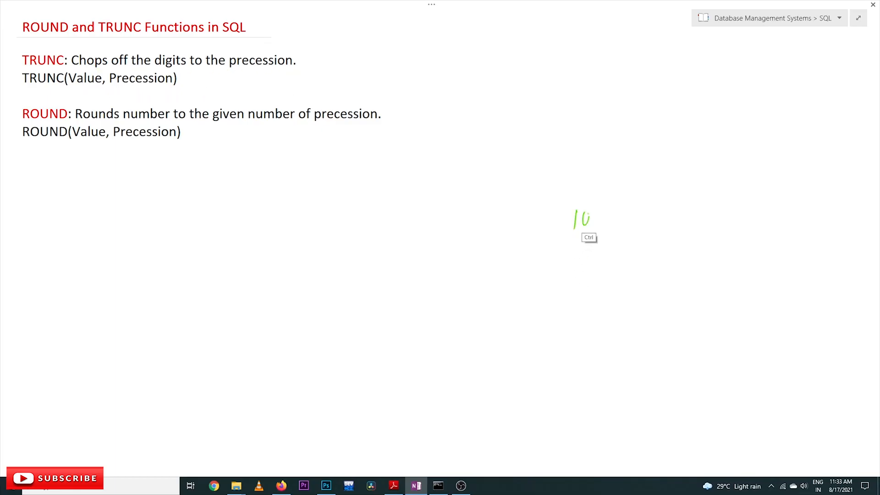
Handwrite 10.378674 with a vertical cut after two decimals, labelled 2, overlining the rest.
{"action": "left_click_drag", "start_coordinate": [598, 219], "coordinate": [623, 222]}
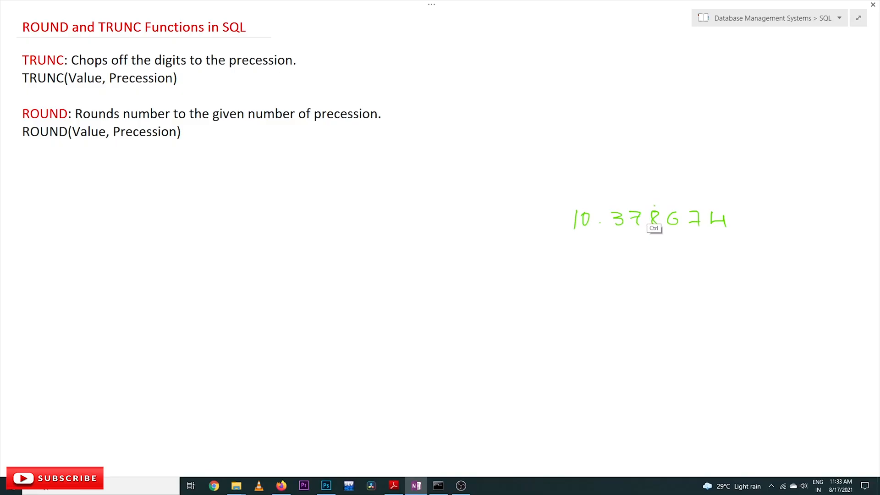
{"action": "left_click_drag", "start_coordinate": [650, 206], "coordinate": [727, 209]}
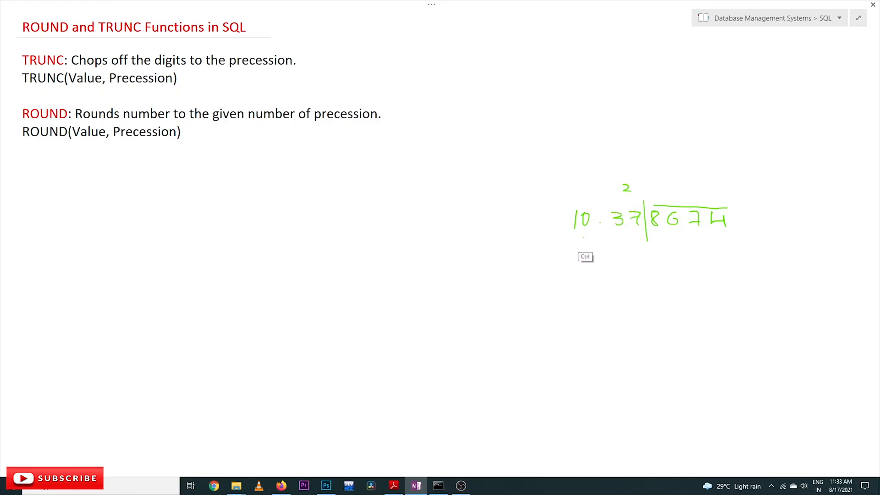
{"action": "right_click", "coordinate": [602, 223]}
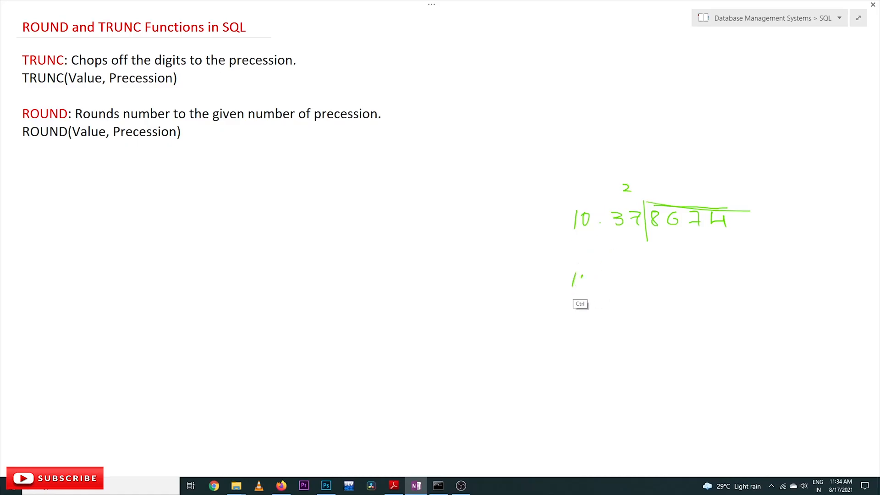
Write 10.38 below, show the 7 rounding up, circle 10.38 and add 10.33 underneath.
{"action": "left_click_drag", "start_coordinate": [575, 280], "coordinate": [637, 281]}
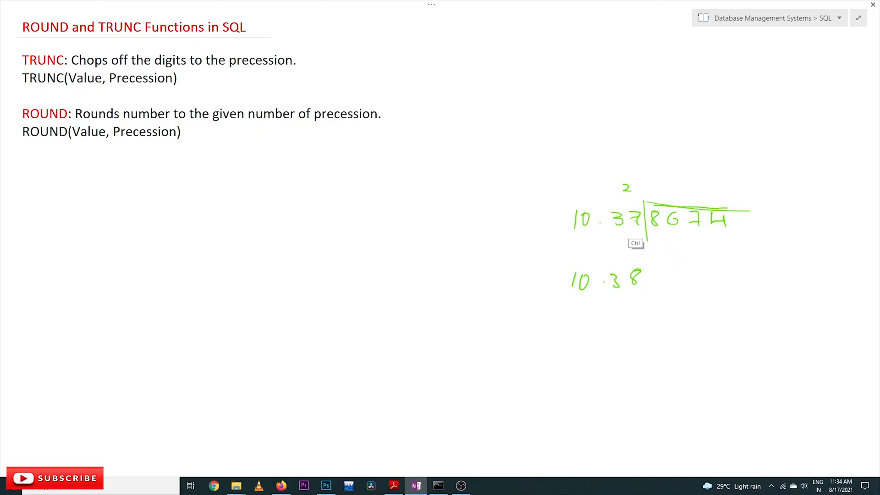
{"action": "left_click_drag", "start_coordinate": [634, 202], "coordinate": [634, 230]}
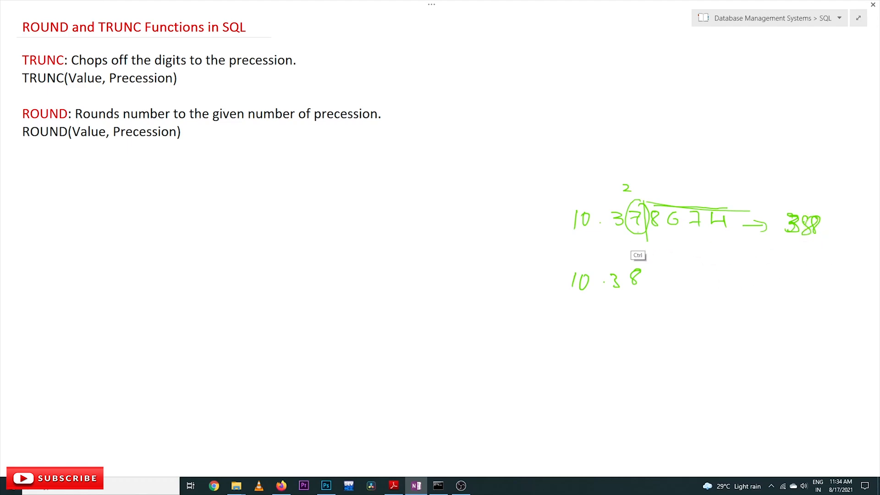
{"action": "left_click_drag", "start_coordinate": [629, 202], "coordinate": [752, 230]}
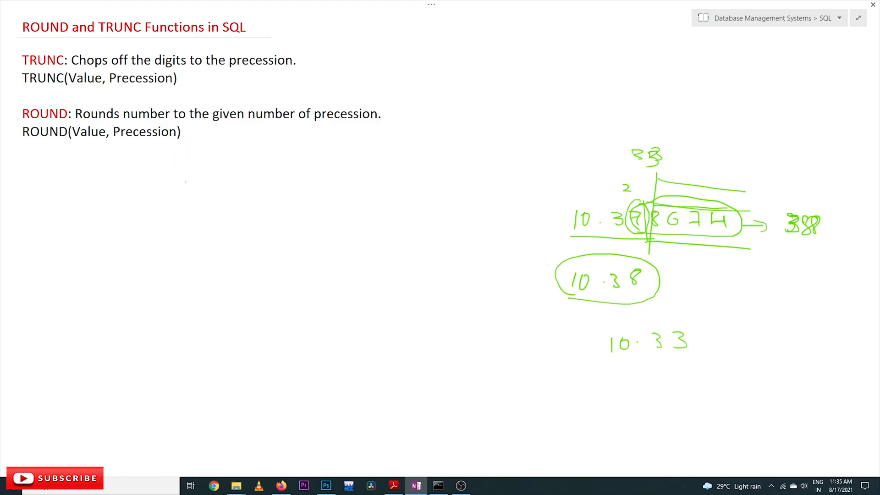
Switch to SQL*Plus, check the notes, and run SELECT TRUNC(value, 2) FROM numbers.
{"action": "left_click", "coordinate": [438, 485]}
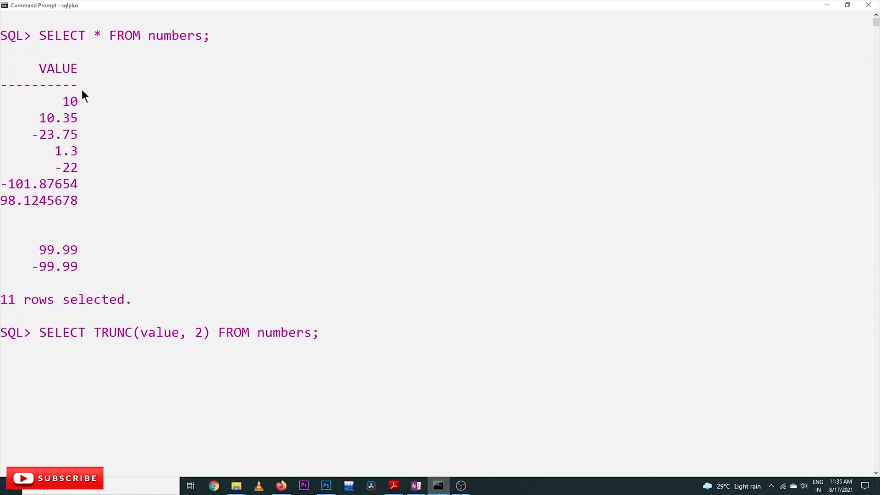
{"action": "mouse_move", "coordinate": [67, 287]}
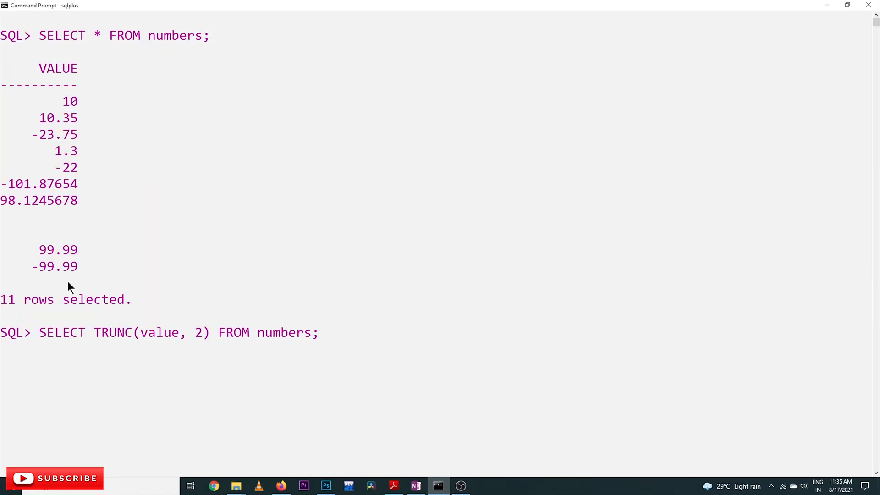
{"action": "mouse_move", "coordinate": [87, 66]}
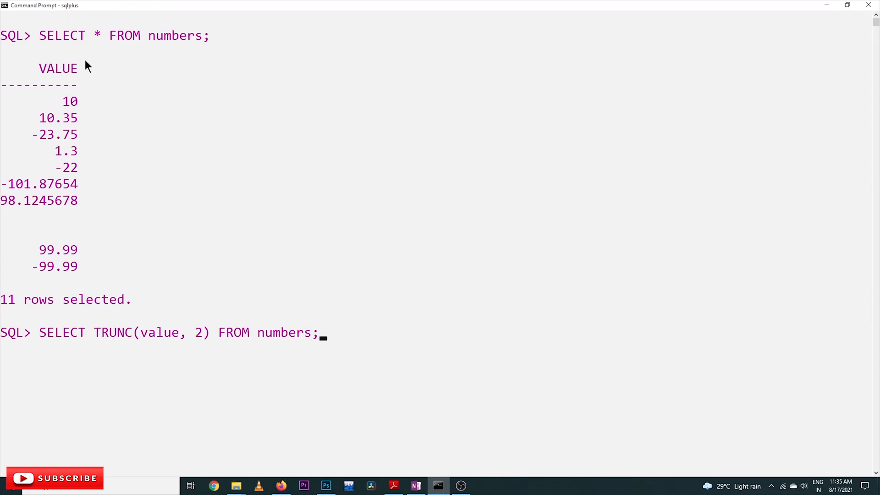
{"action": "mouse_move", "coordinate": [499, 237]}
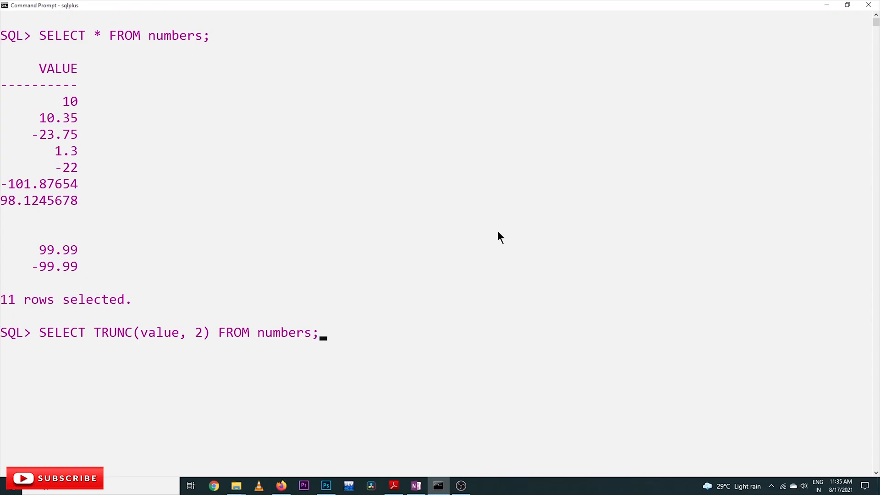
{"action": "mouse_move", "coordinate": [547, 279]}
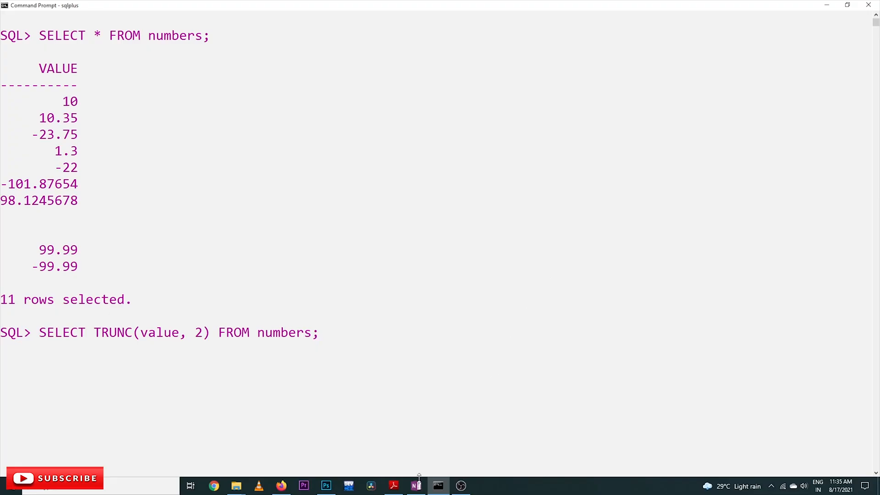
{"action": "left_click", "coordinate": [415, 485]}
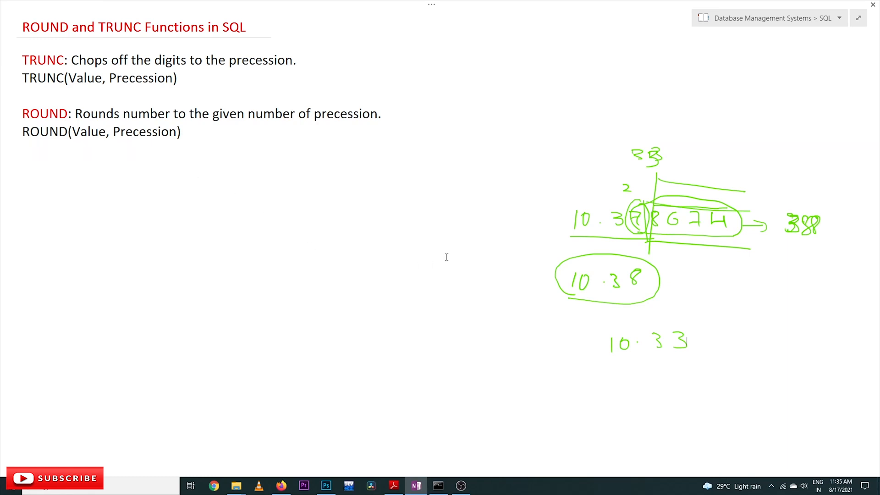
{"action": "left_click", "coordinate": [438, 486]}
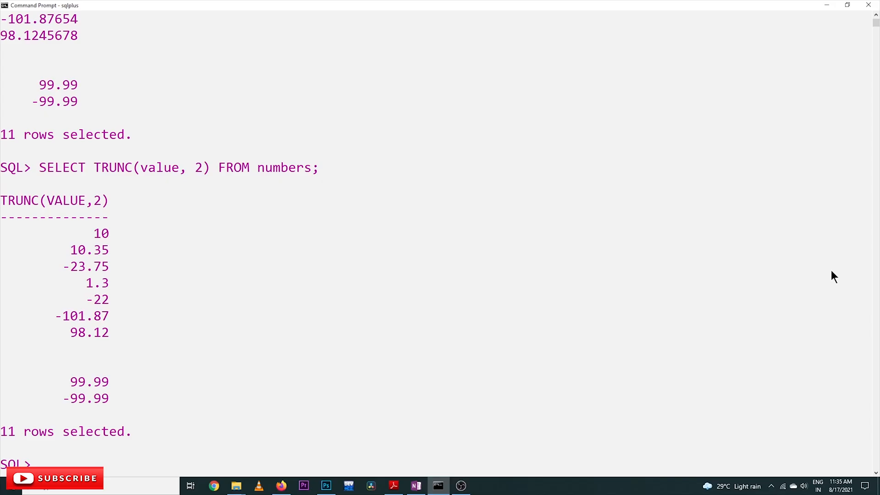
Review the TRUNC(value, 2) results against originals like 98.1245678 and recall the query.
{"action": "scroll", "scroll_direction": "down", "scroll_amount": 3}
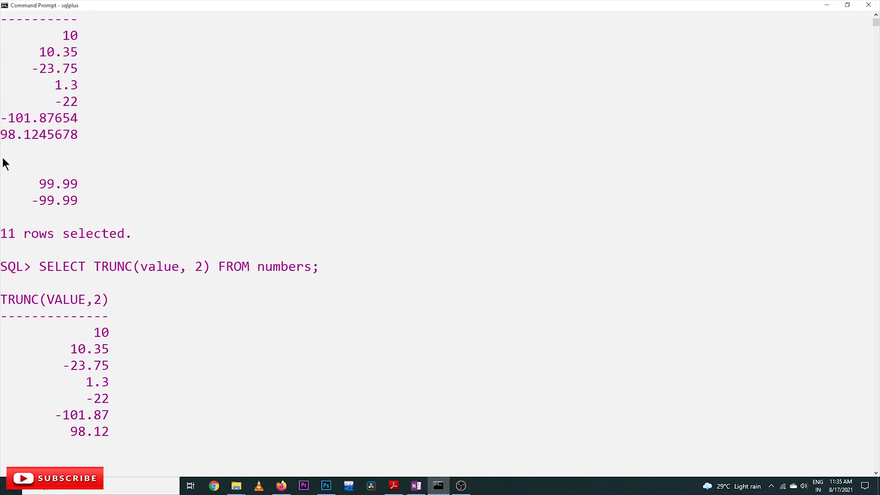
{"action": "mouse_move", "coordinate": [18, 127]}
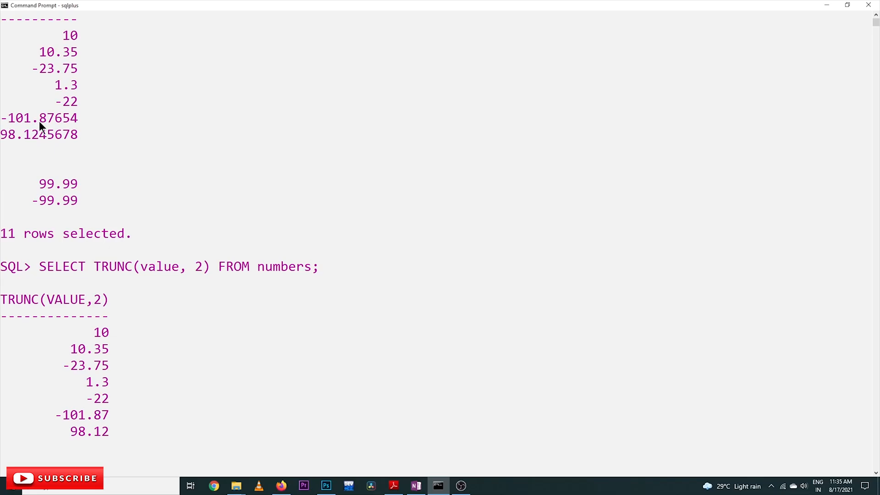
{"action": "mouse_move", "coordinate": [171, 283]}
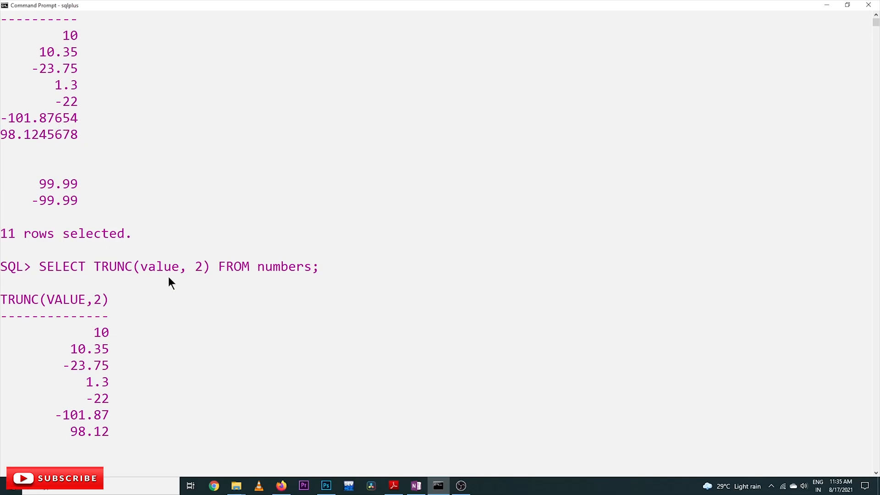
{"action": "mouse_move", "coordinate": [197, 258]}
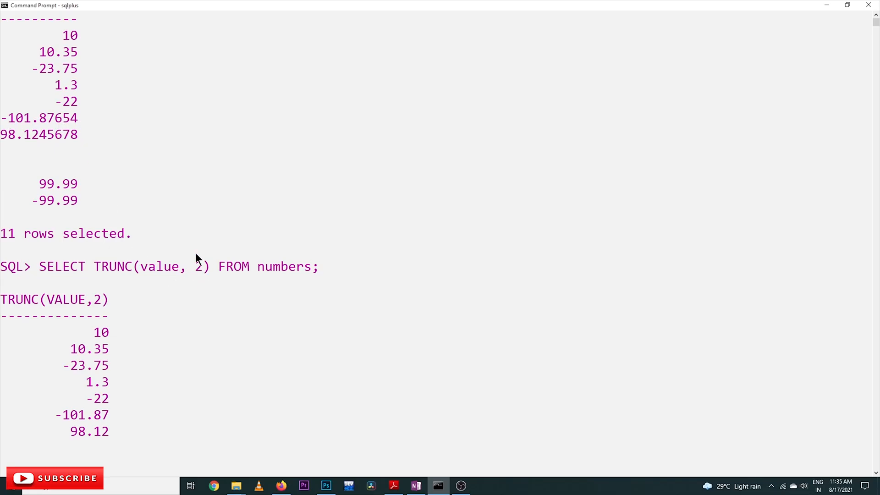
{"action": "mouse_move", "coordinate": [68, 130]}
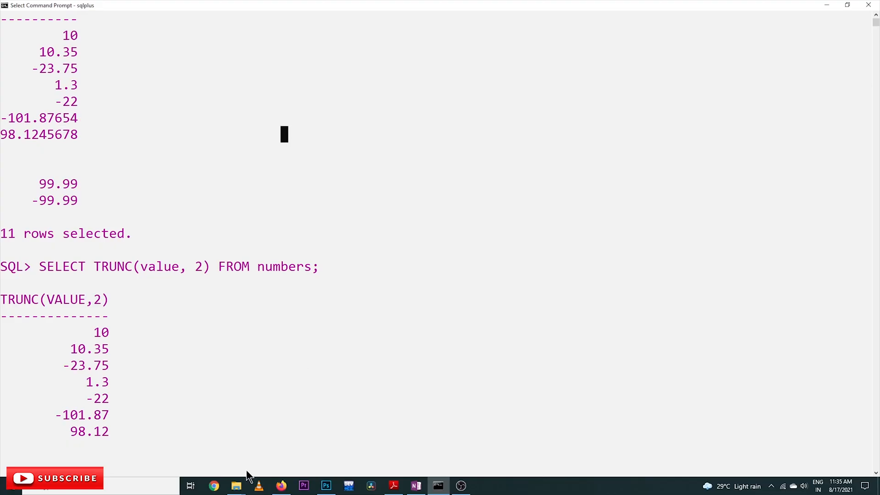
{"action": "mouse_move", "coordinate": [202, 427]}
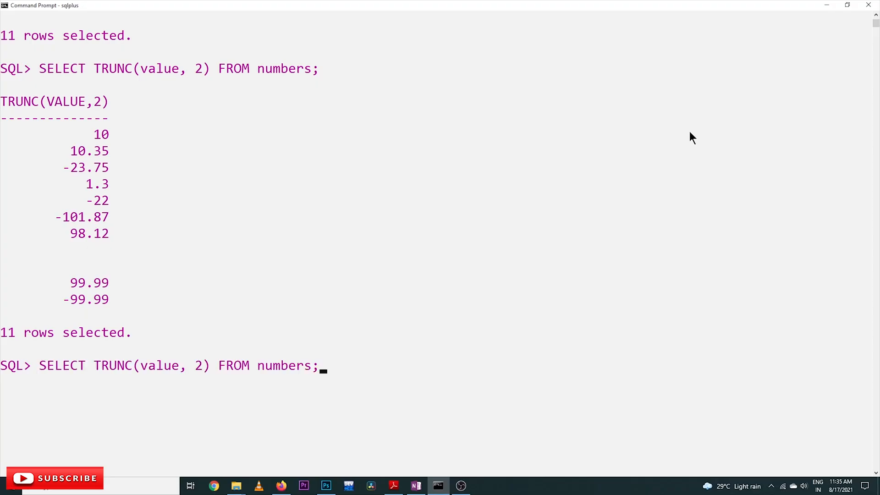
Run SELECT ROUND(value, 2) FROM numbers, giving -101.88 where TRUNC gave -101.87.
{"action": "type", "text": "SELECT SQRT(ABS(value)) FROM numbers;"}
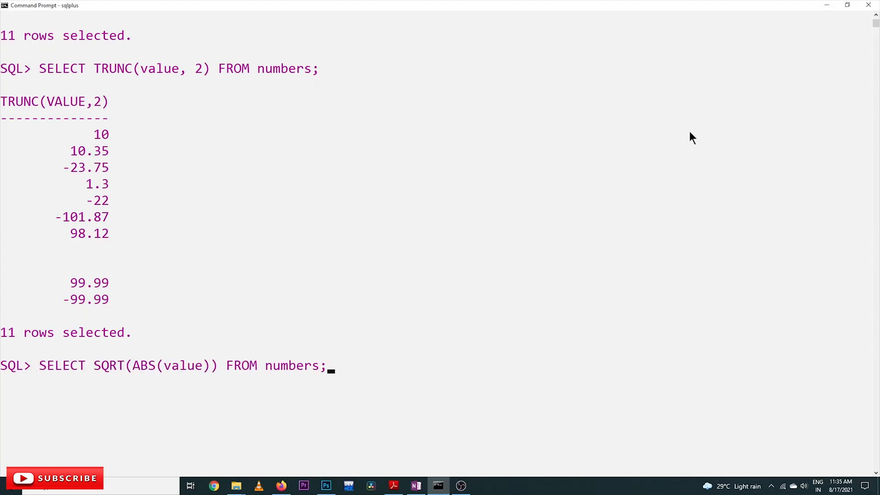
{"action": "type", "text": "SELECT * FROM numbers;"}
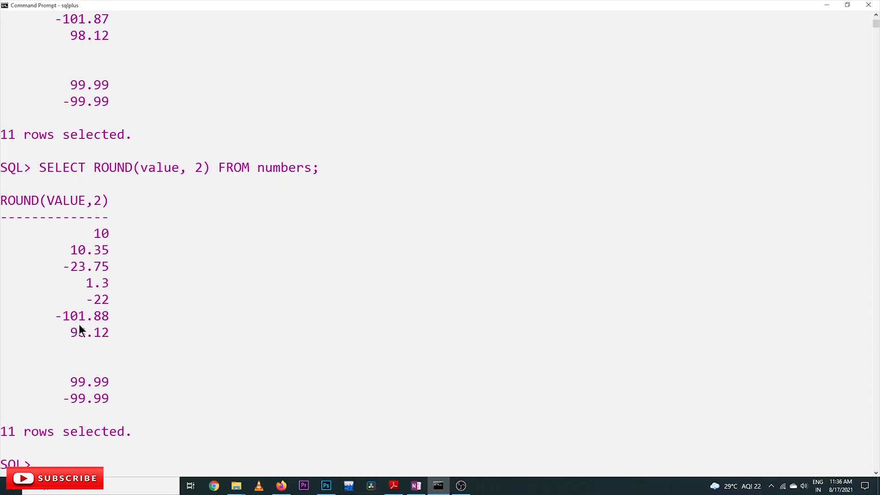
{"action": "mouse_move", "coordinate": [515, 226]}
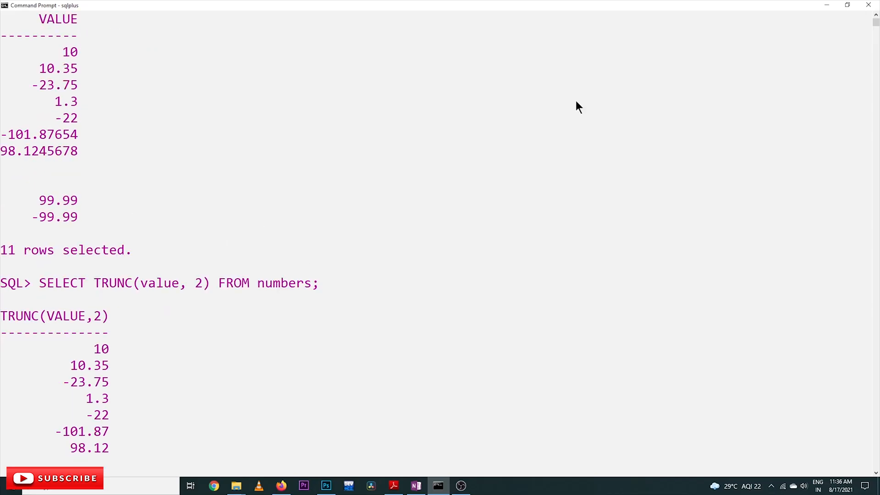
{"action": "mouse_move", "coordinate": [494, 384]}
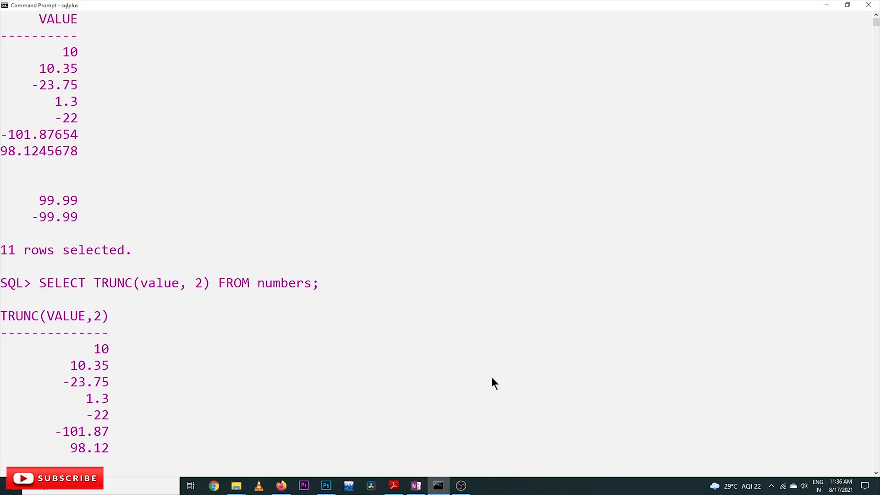
{"action": "mouse_move", "coordinate": [705, 194]}
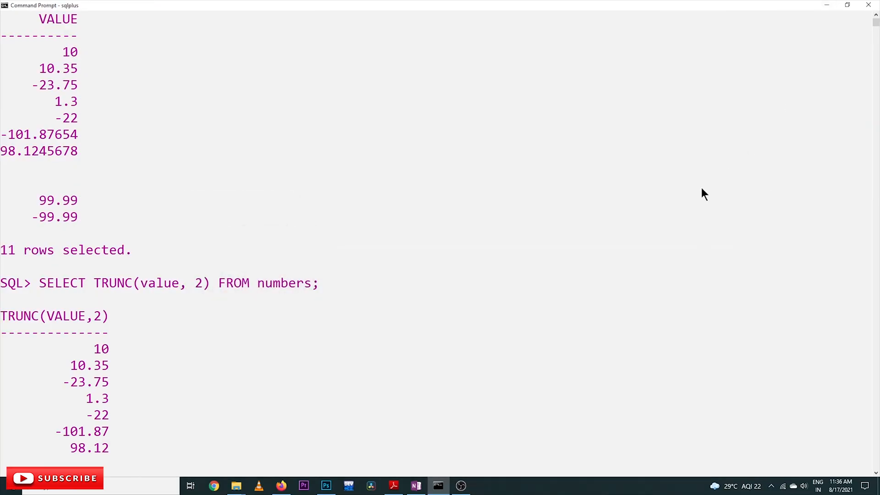
{"action": "mouse_move", "coordinate": [633, 215]}
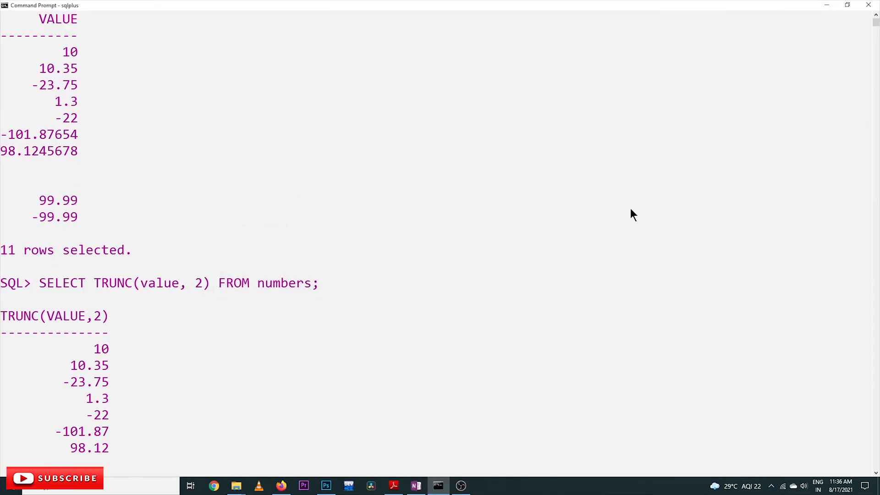